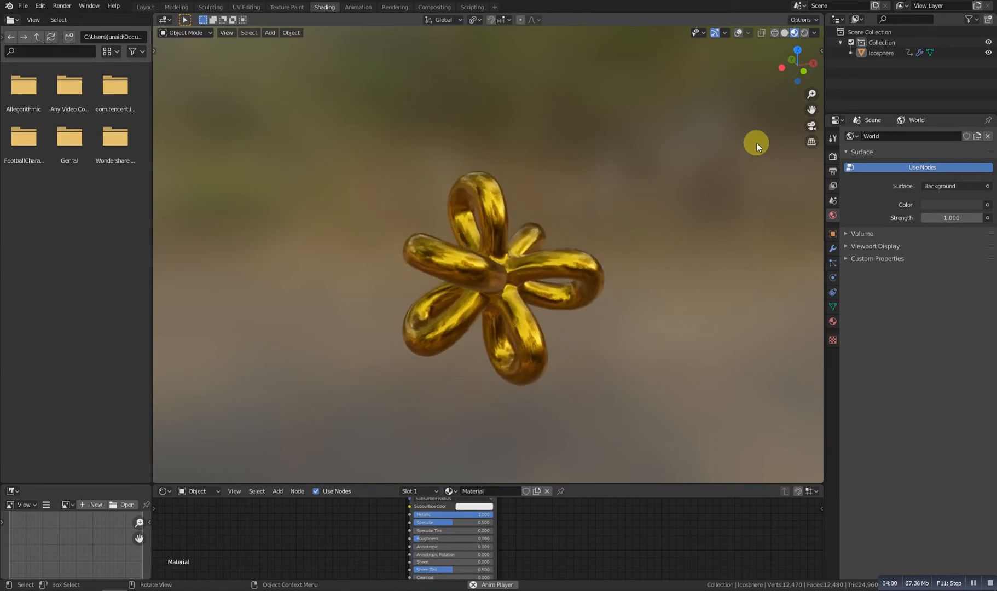
# Leave the gold flower preview for an empty Layout scene ready to add a mesh.
pyautogui.click(144, 6)
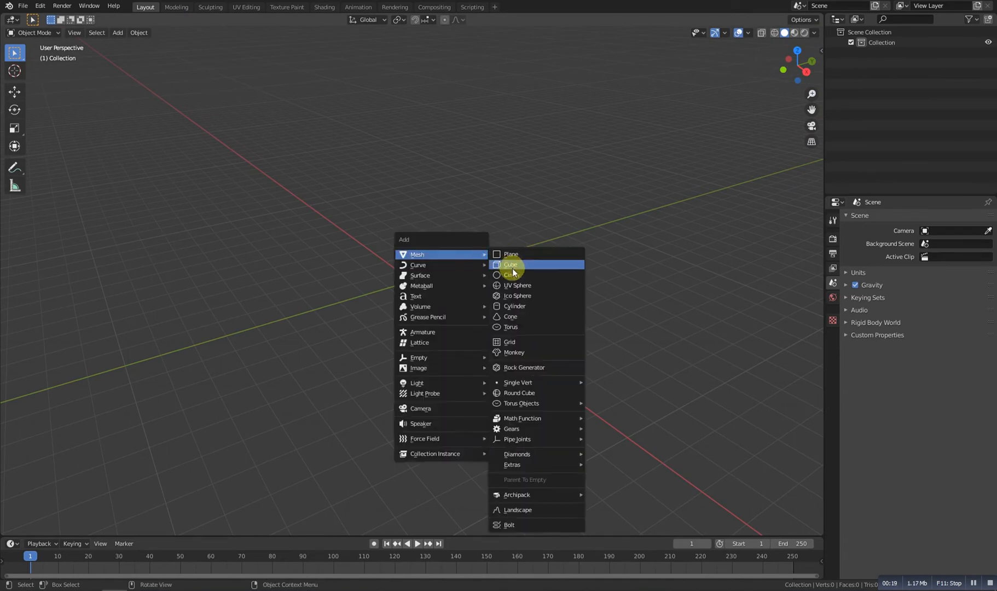
# Add an ico sphere with 1 subdivision and start bevelling its vertices in Edit Mode.
pyautogui.click(517, 295)
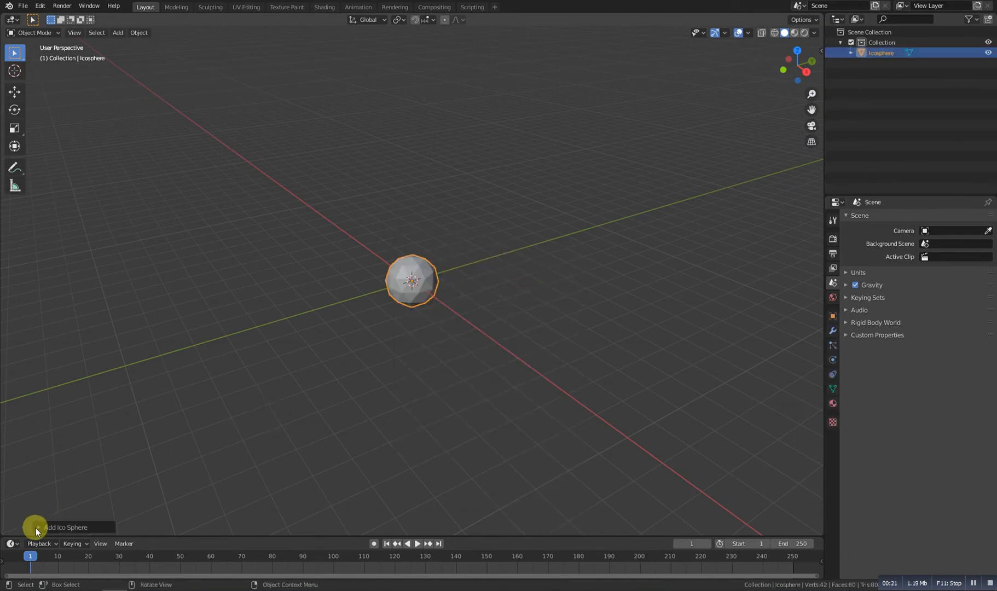
pyautogui.click(65, 527)
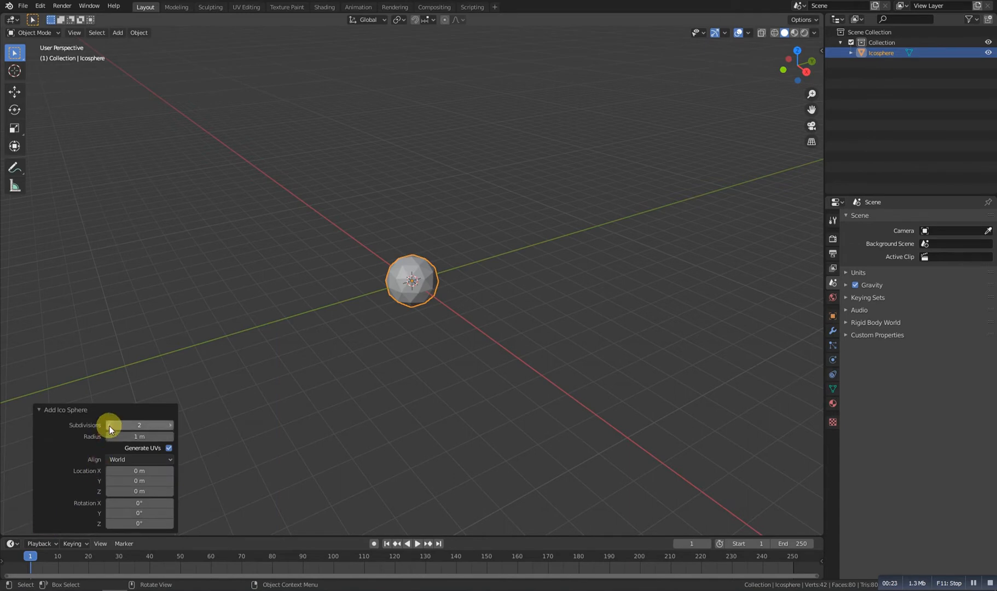
pyautogui.press('Tab')
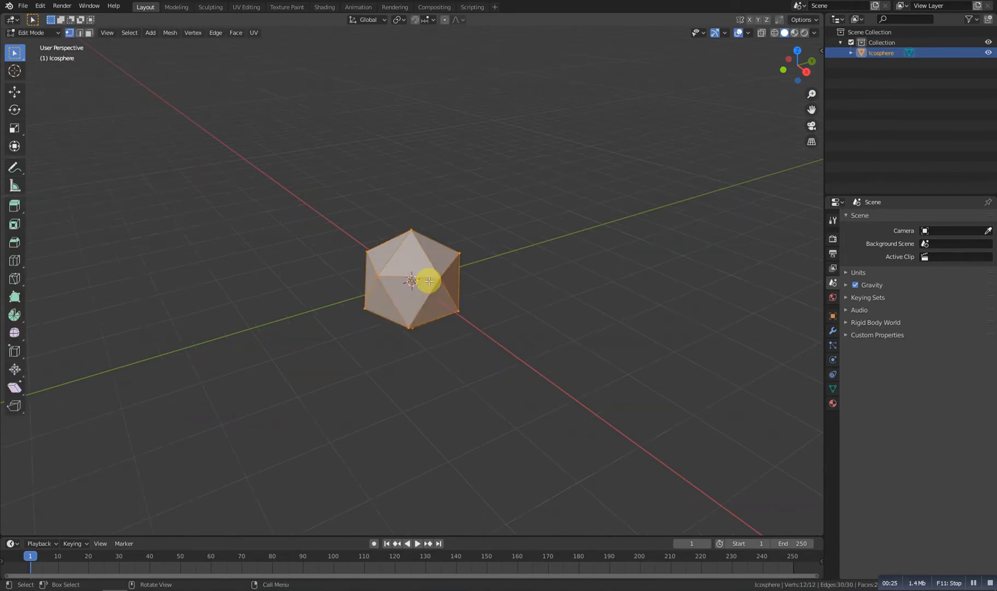
pyautogui.click(398, 18)
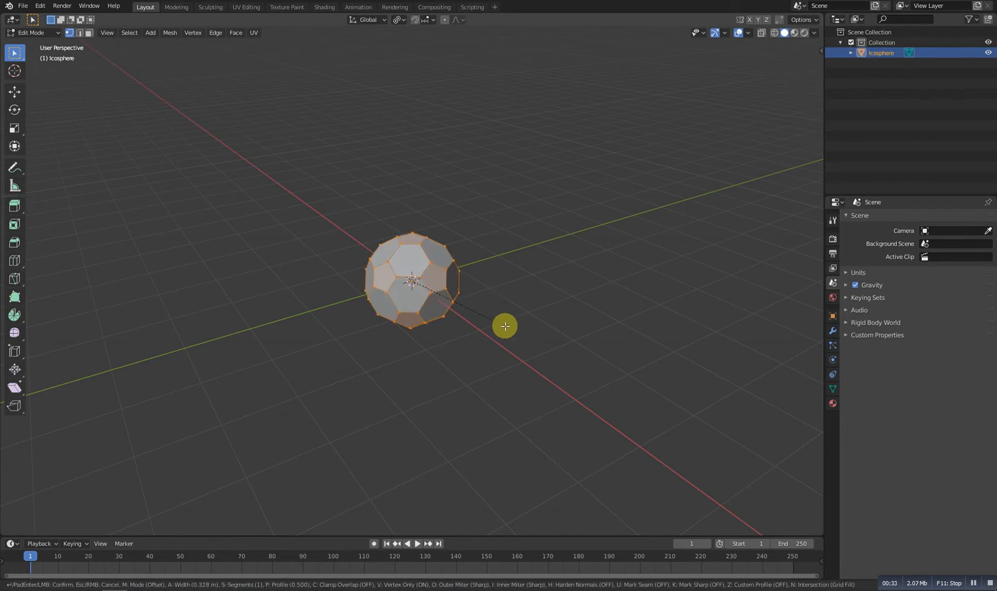
# Widen the vertex bevel to about 0.5 m so faces meet, then merge vertices by distance.
pyautogui.moveTo(505, 326); pyautogui.dragTo(513, 330)
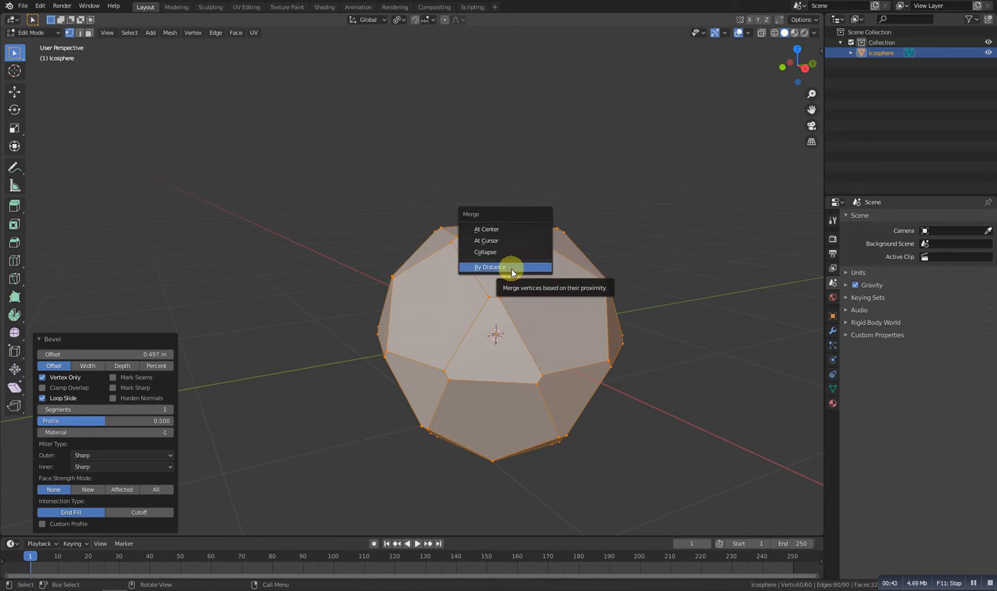
pyautogui.click(489, 267)
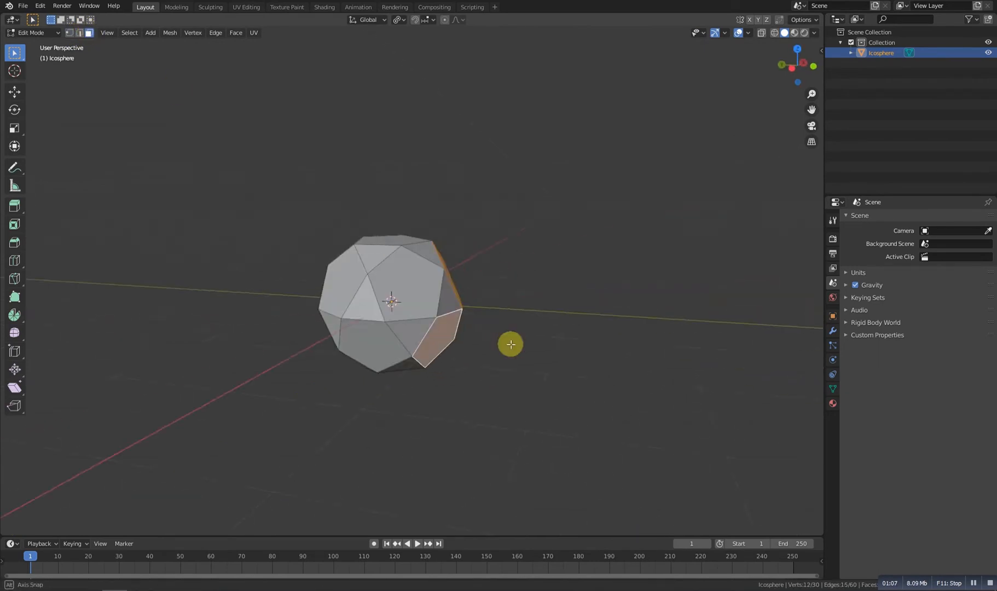
# Shift-select every pentagon face around the polyhedron, orbiting to reach each one.
pyautogui.moveTo(511, 344); pyautogui.dragTo(492, 329)
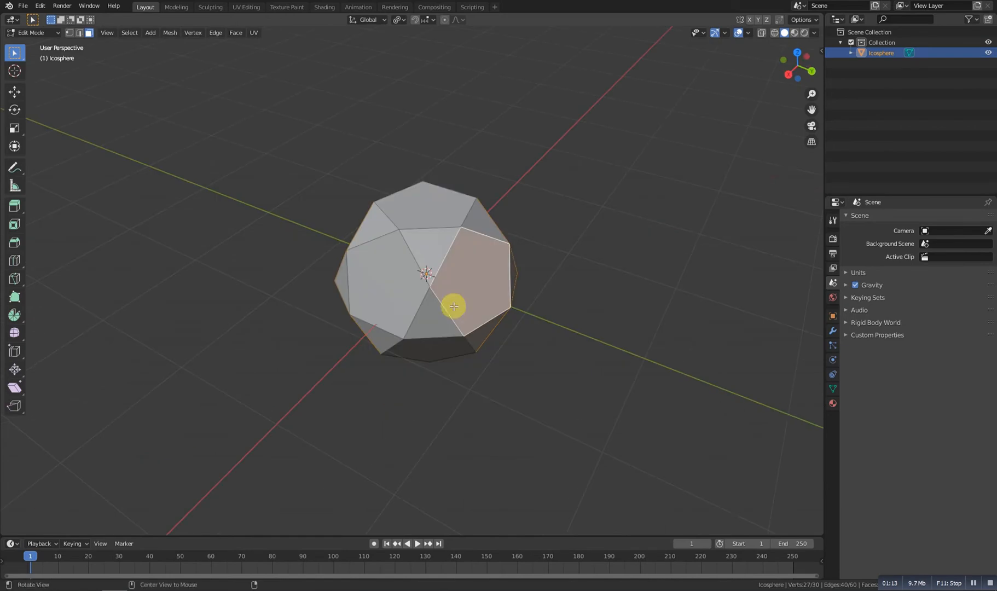
pyautogui.moveTo(454, 306); pyautogui.dragTo(379, 361)
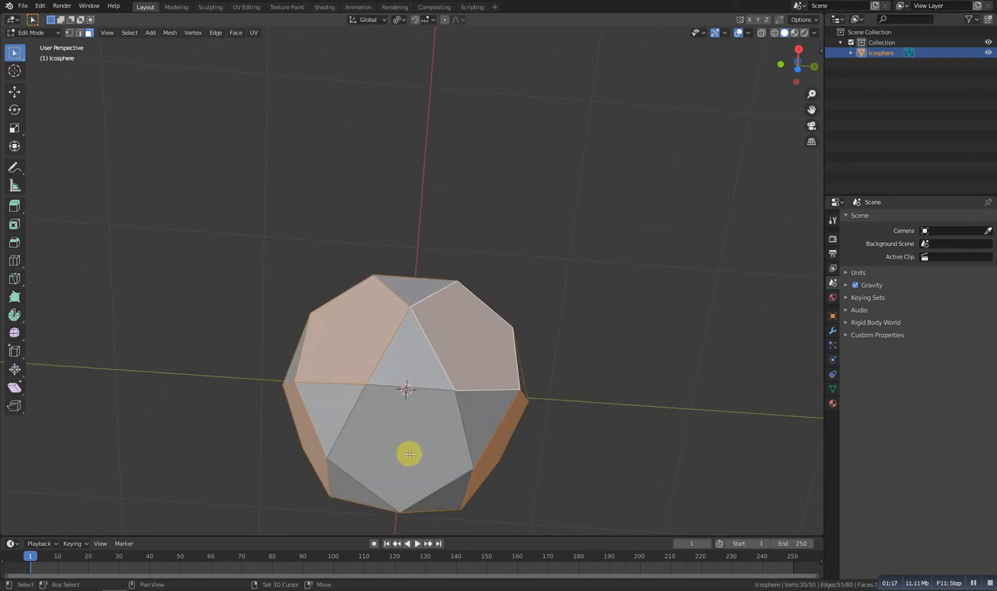
pyautogui.moveTo(409, 453); pyautogui.dragTo(377, 357)
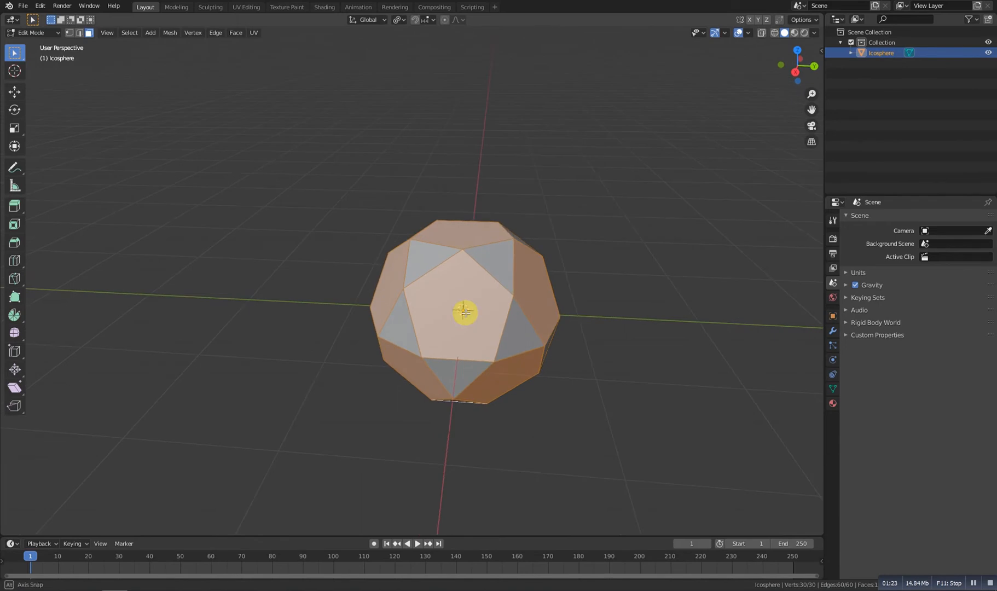
pyautogui.press('F3')
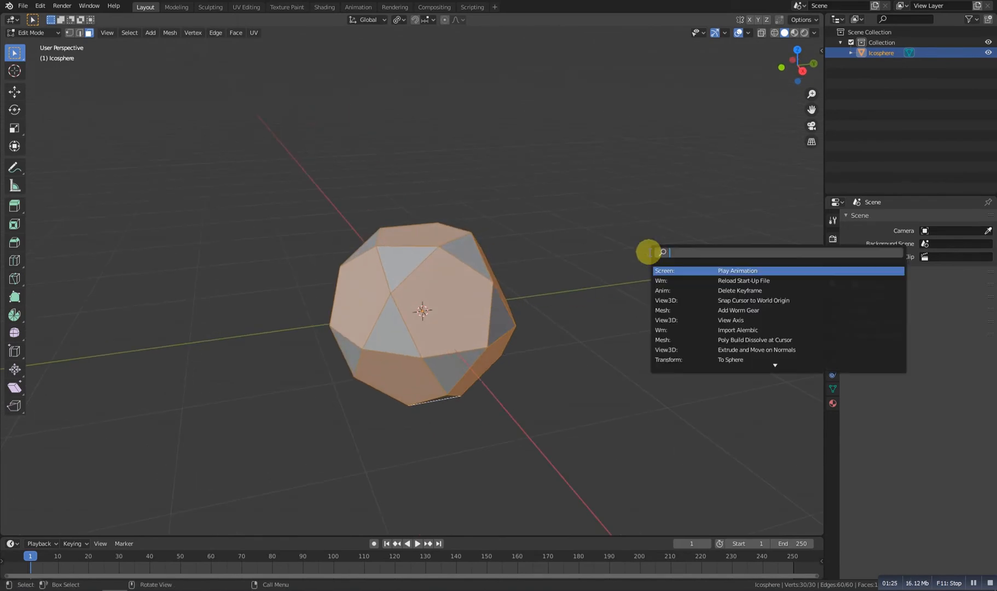
pyautogui.moveTo(740, 242)
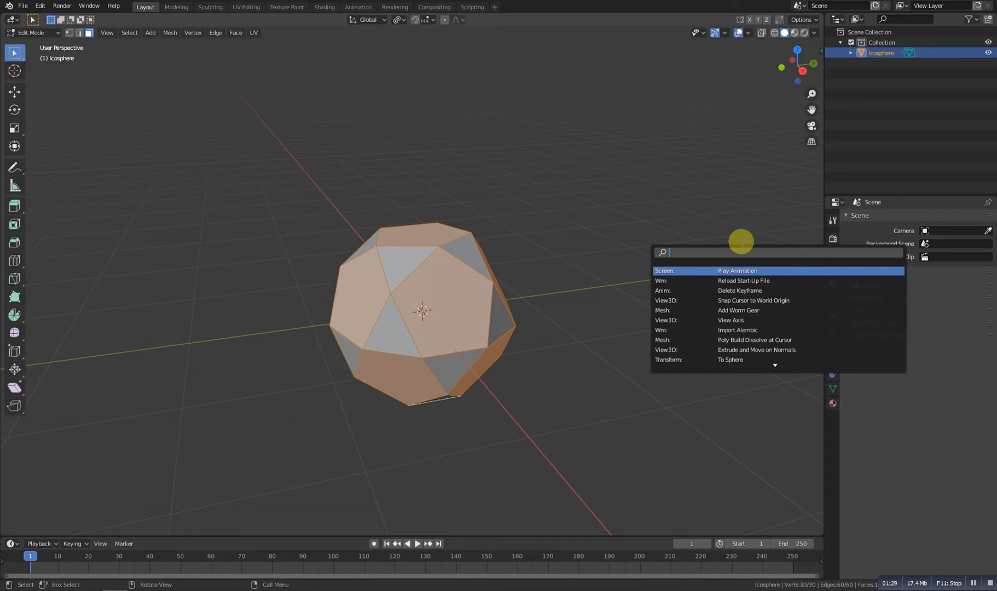
# Run Extrude Individual Faces on the pentagons, pushing each outward from the sphere.
pyautogui.write('extrude in')
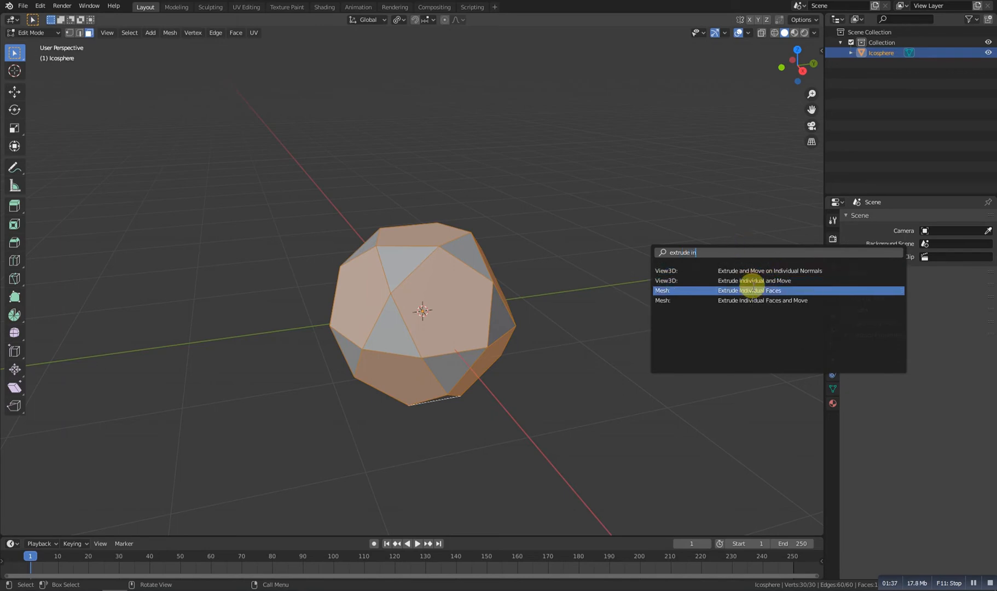
pyautogui.click(749, 290)
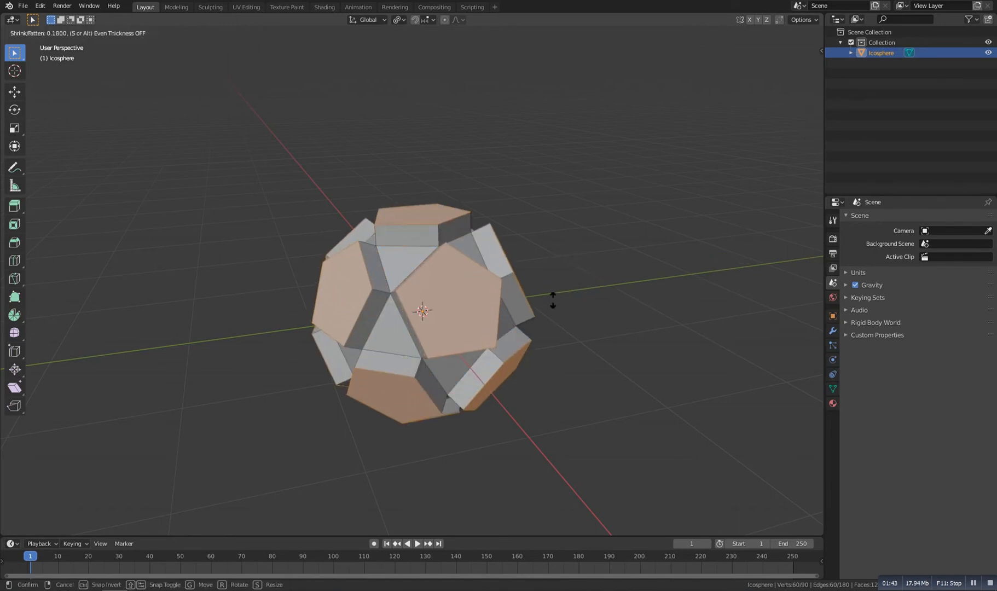
pyautogui.moveTo(495, 214)
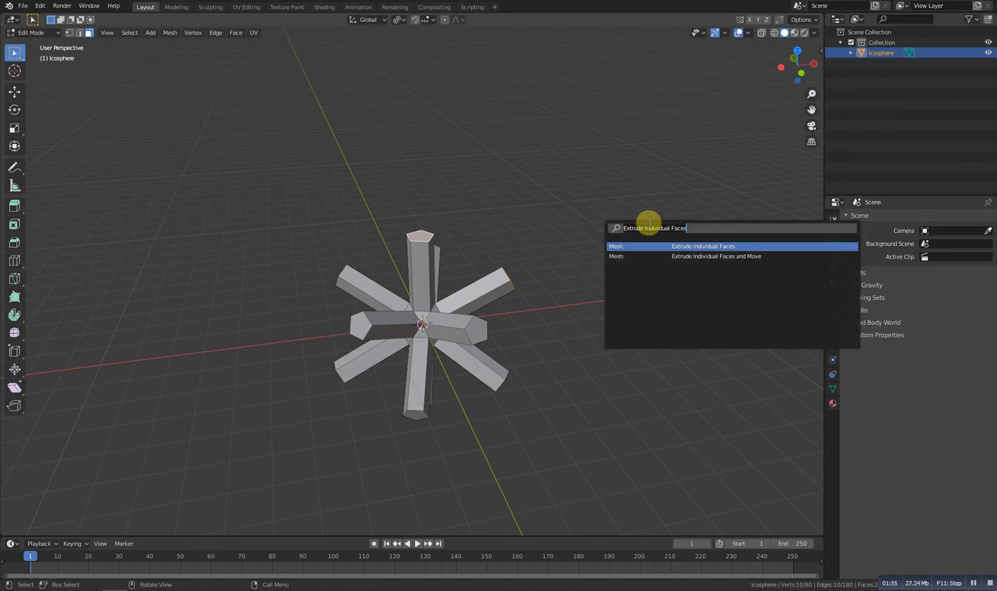
# Bridge Edge Loops between two arm ends with Blend Surface interpolation.
pyautogui.write('bri')
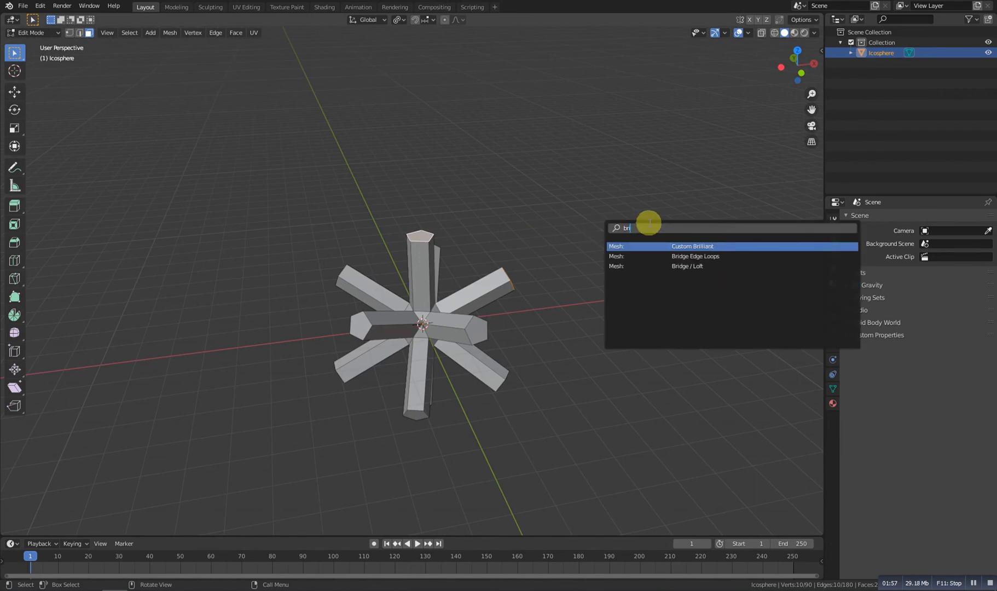
pyautogui.click(694, 256)
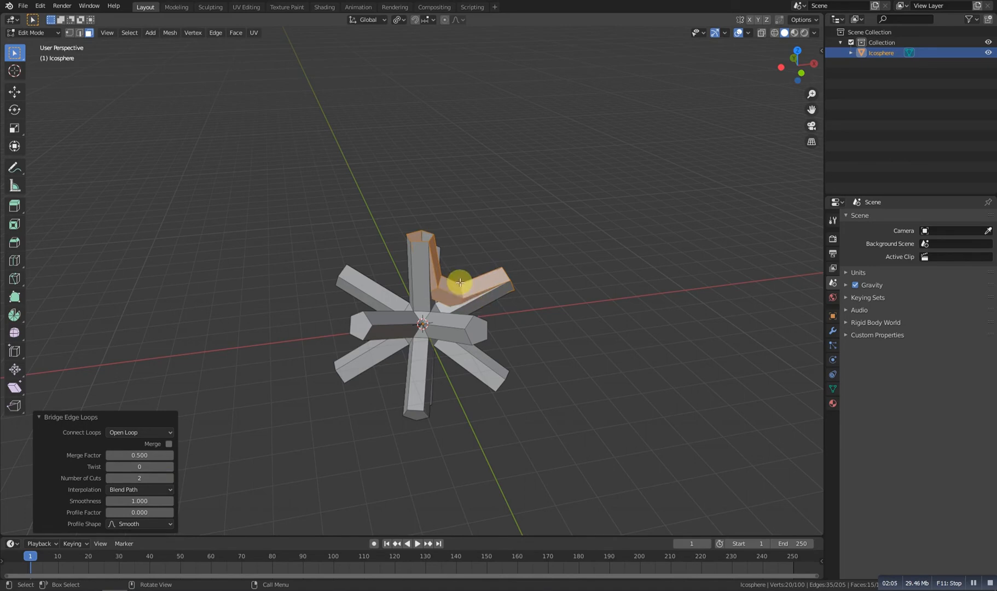
pyautogui.click(139, 490)
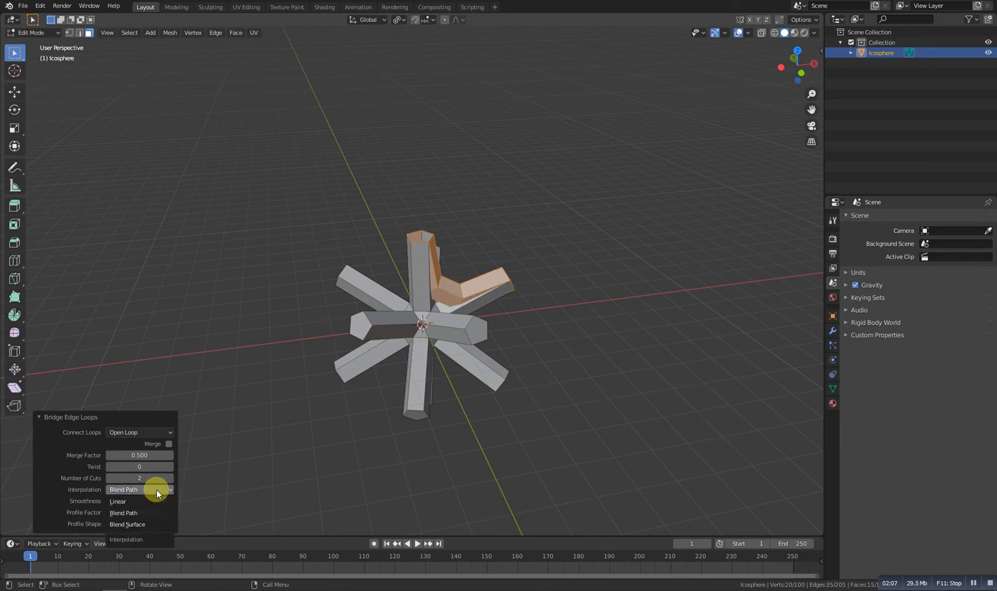
pyautogui.moveTo(127, 524)
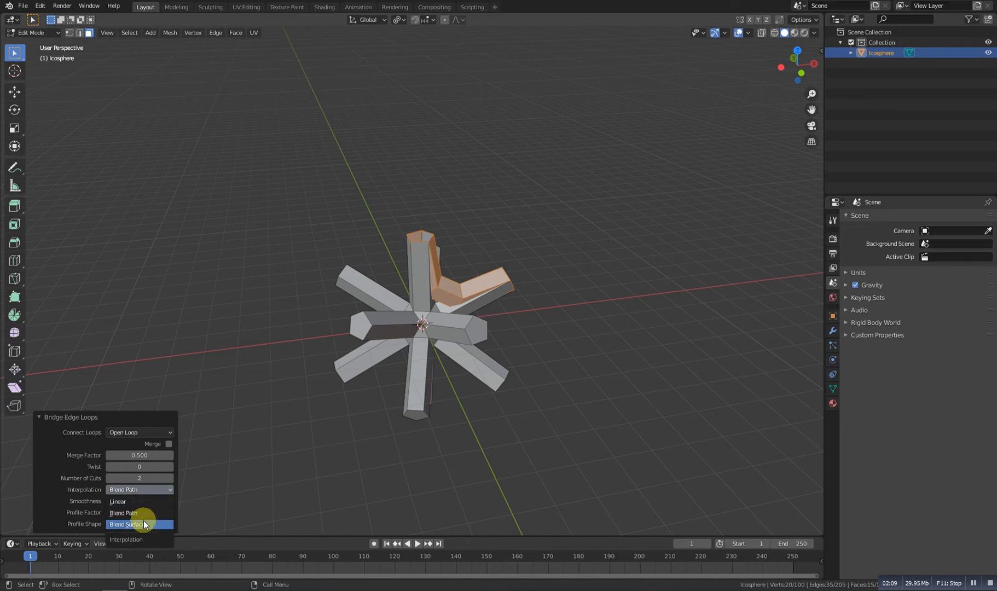
pyautogui.moveTo(139, 502)
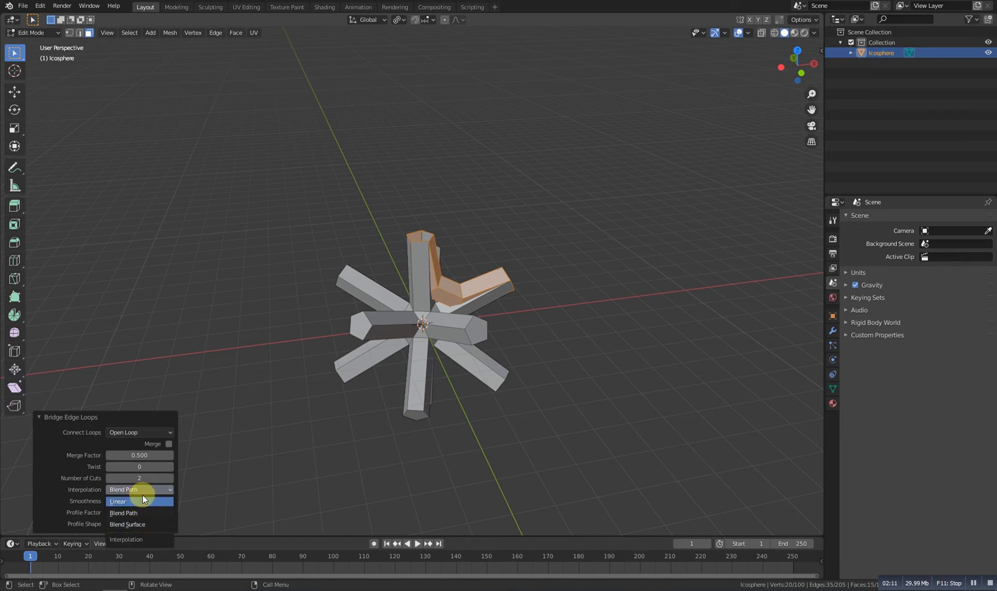
pyautogui.click(127, 524)
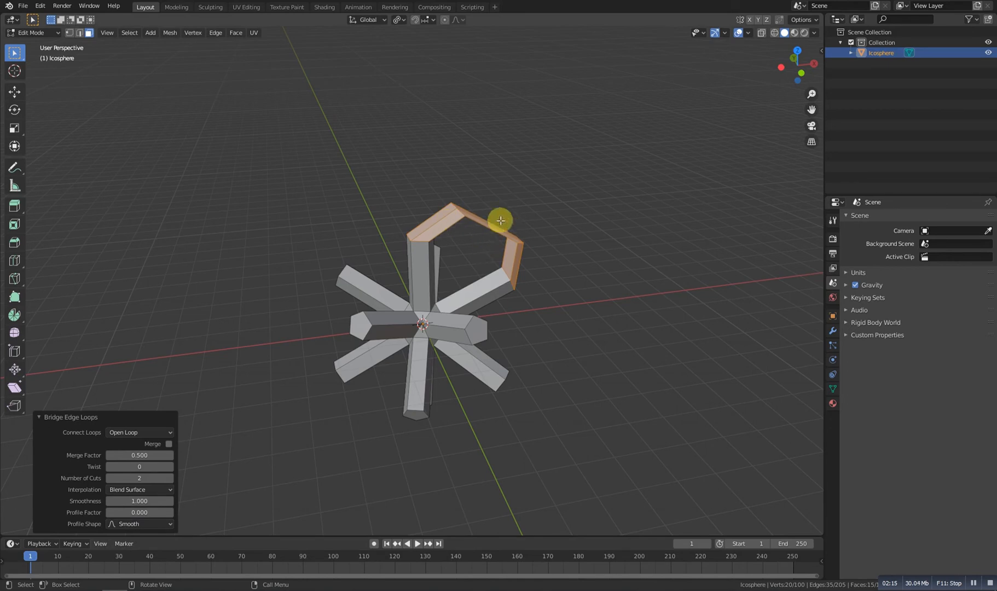
pyautogui.moveTo(493, 223)
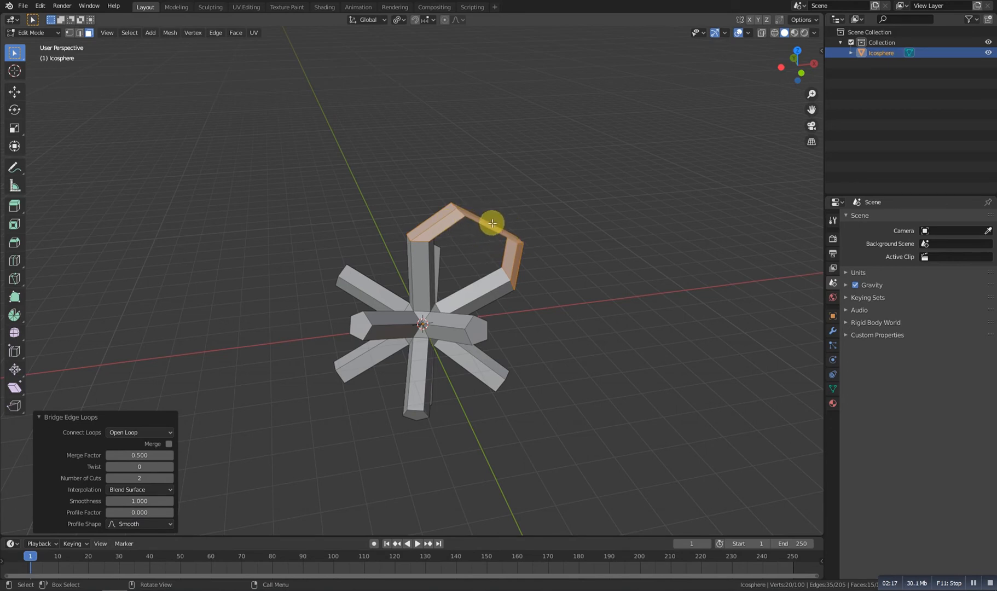
# Give the bridge a Smooth profile shape and fine-tune its Smoothness value.
pyautogui.moveTo(492, 223); pyautogui.dragTo(539, 165)
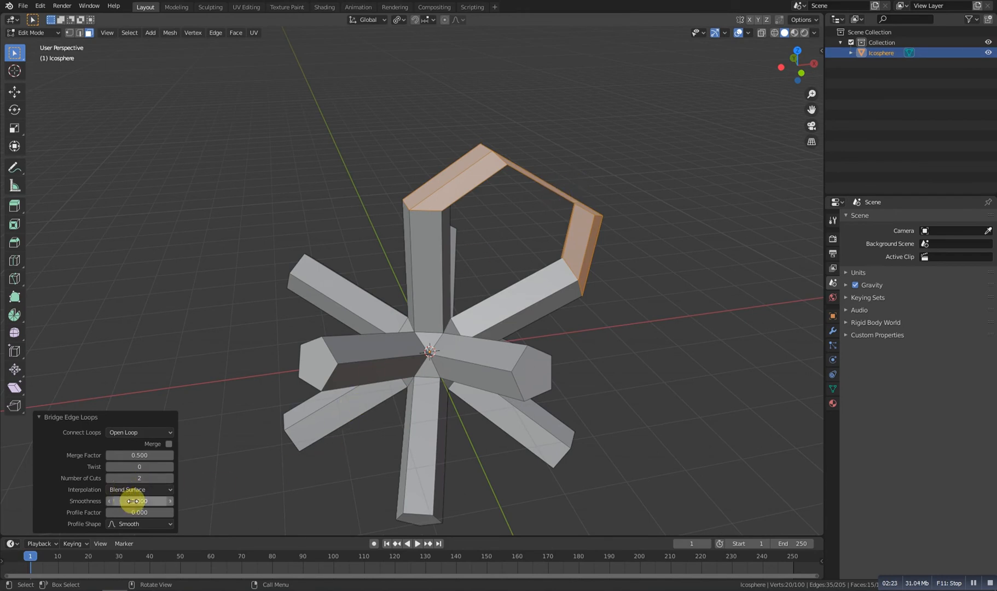
pyautogui.moveTo(139, 500); pyautogui.dragTo(147, 500)
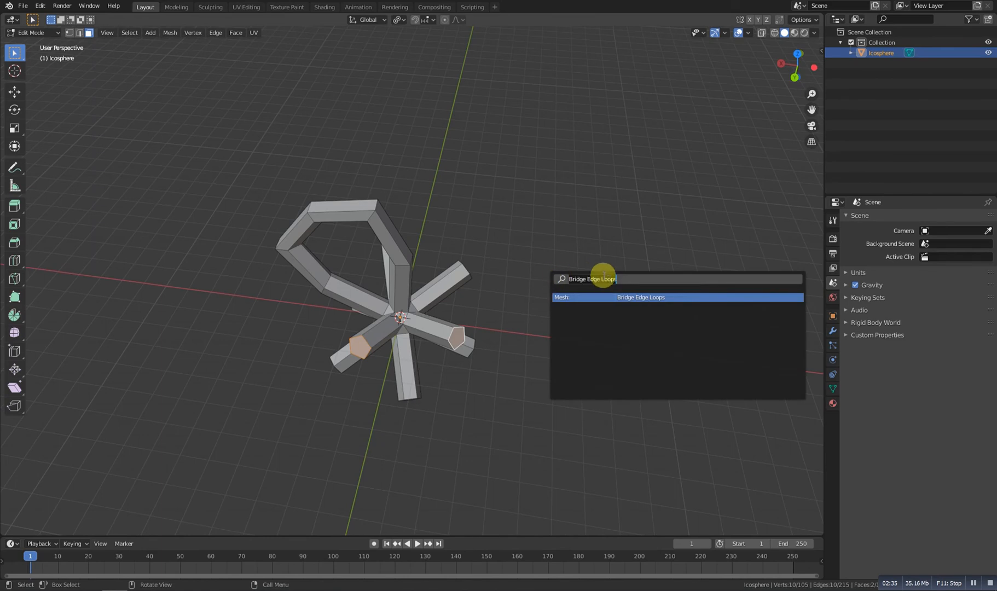
# Bridge the remaining pairs of arm ends into curved loops, forming a flower of petals.
pyautogui.click(640, 297)
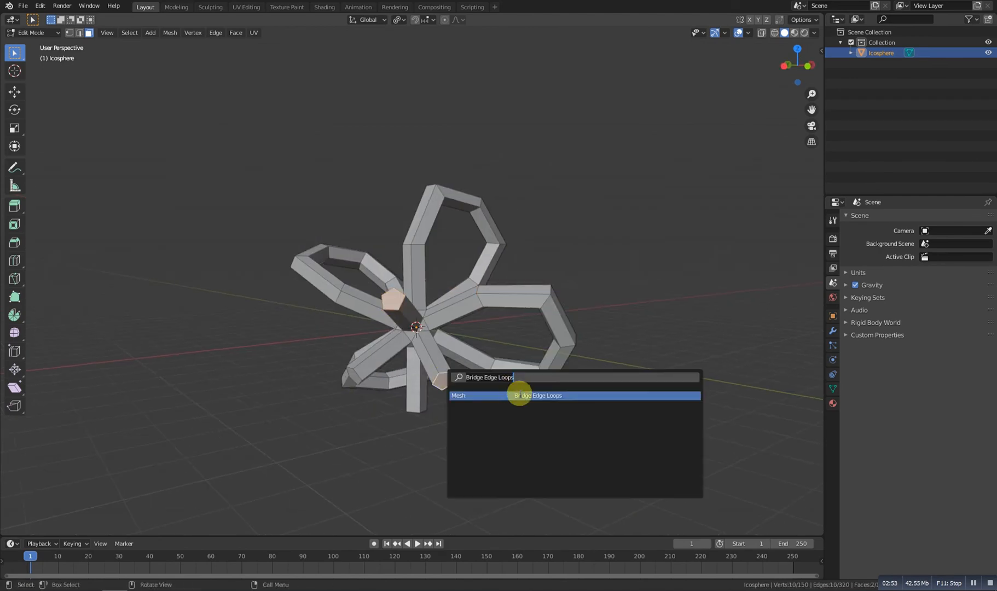
pyautogui.click(537, 395)
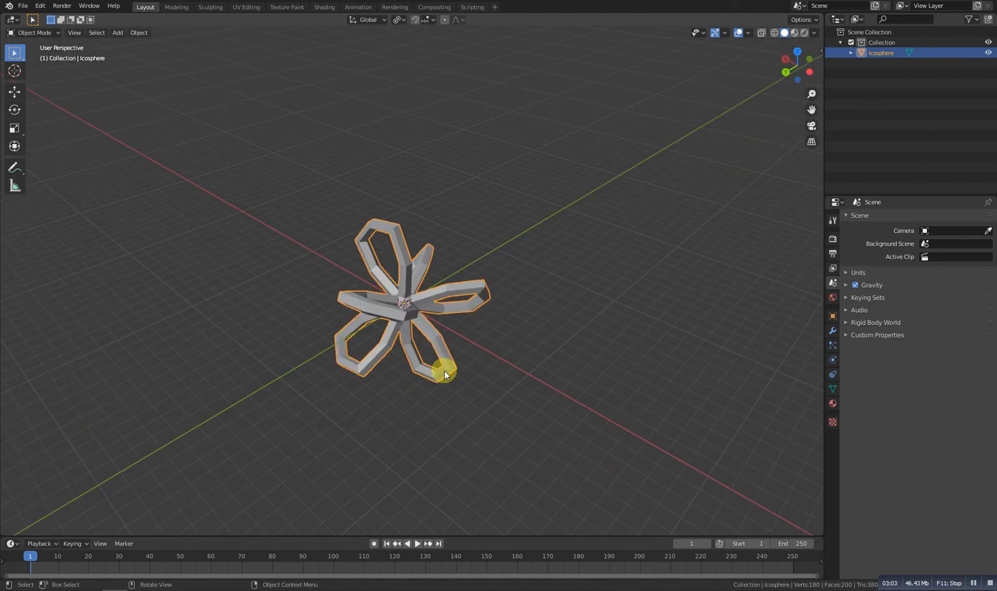
# Select the whole mesh and fatten it with Alt+S so every petal becomes thick.
pyautogui.press('Tab')
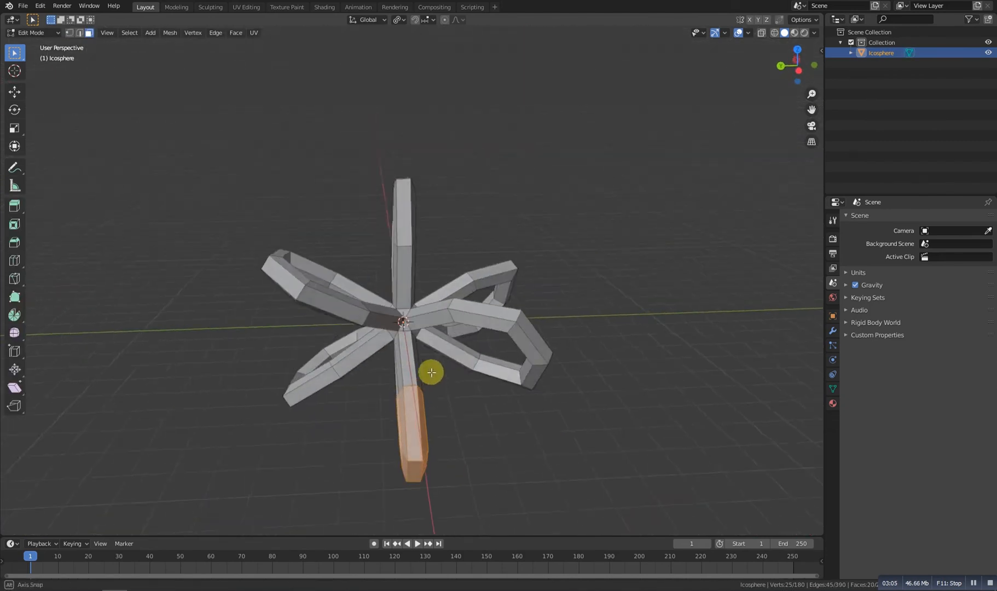
pyautogui.press('a')
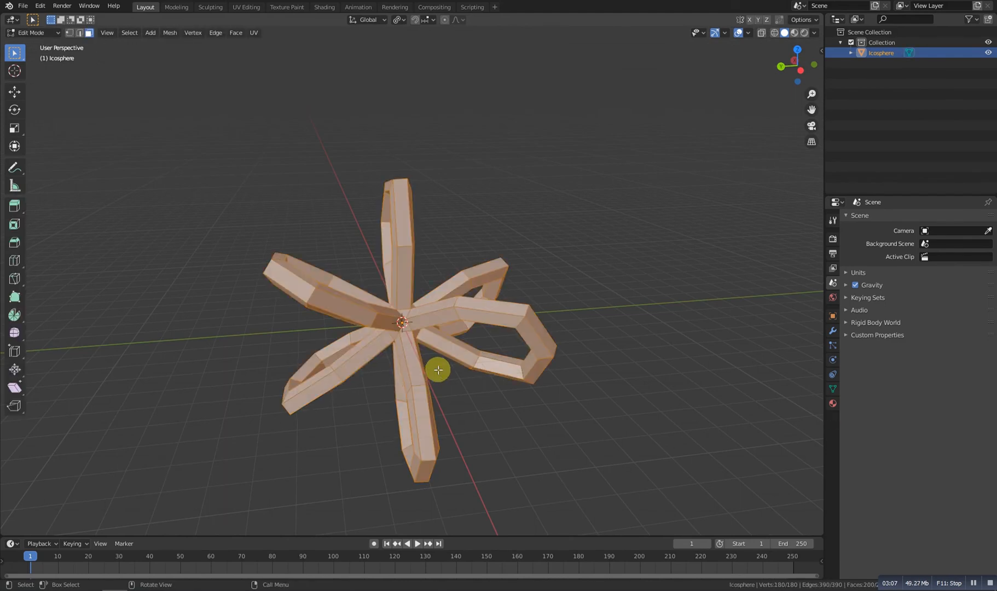
pyautogui.moveTo(466, 360)
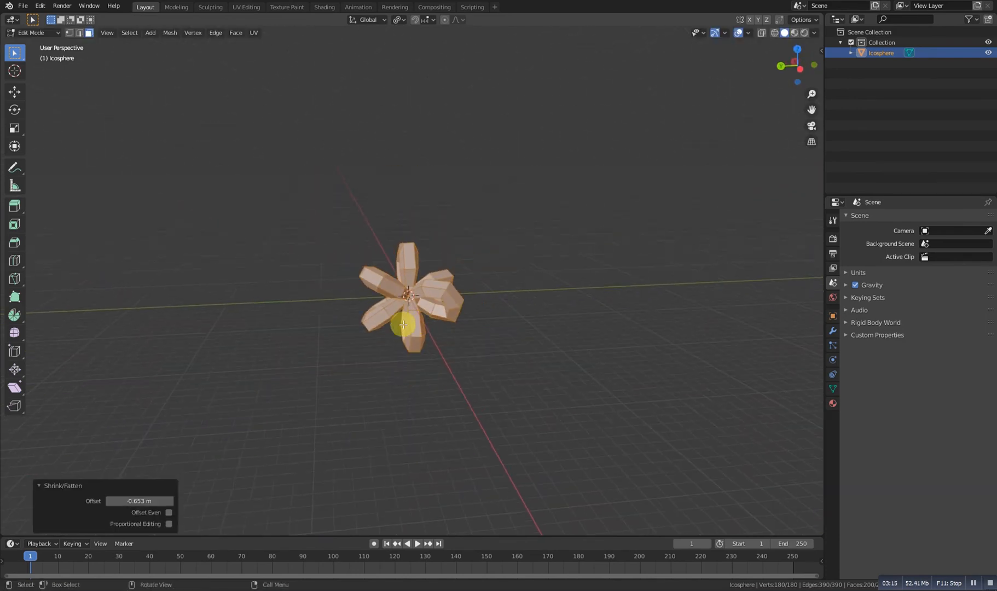
pyautogui.press('Tab')
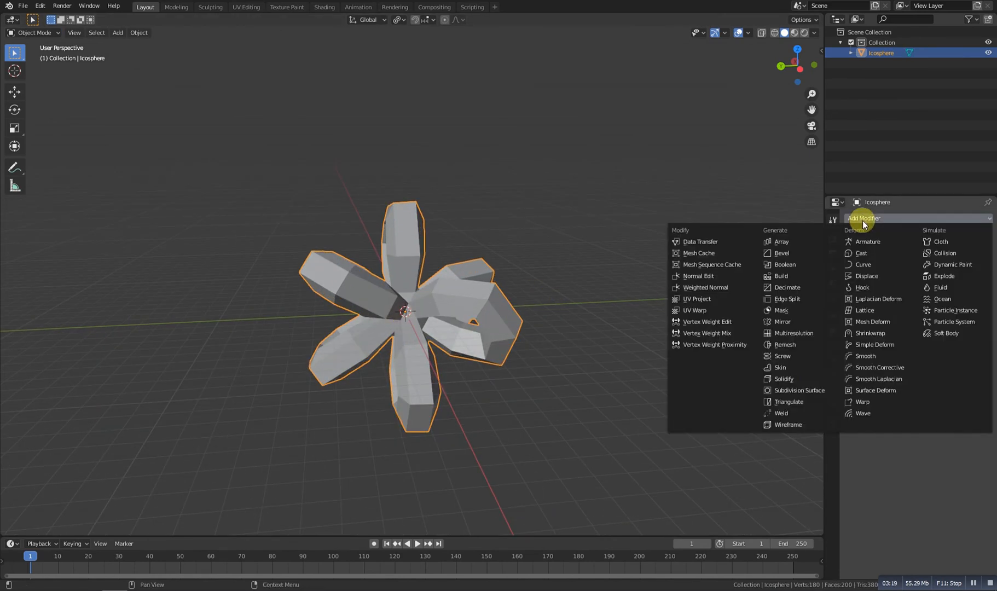
# Add a Subdivision Surface modifier at viewport level 3 and shade the knot smooth.
pyautogui.click(798, 390)
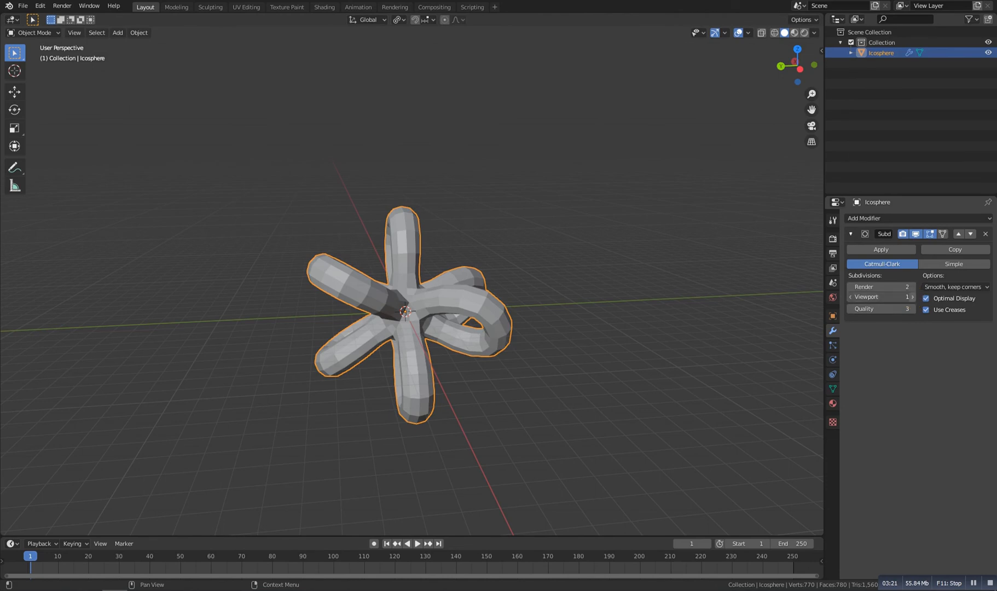
pyautogui.rightClick(403, 311)
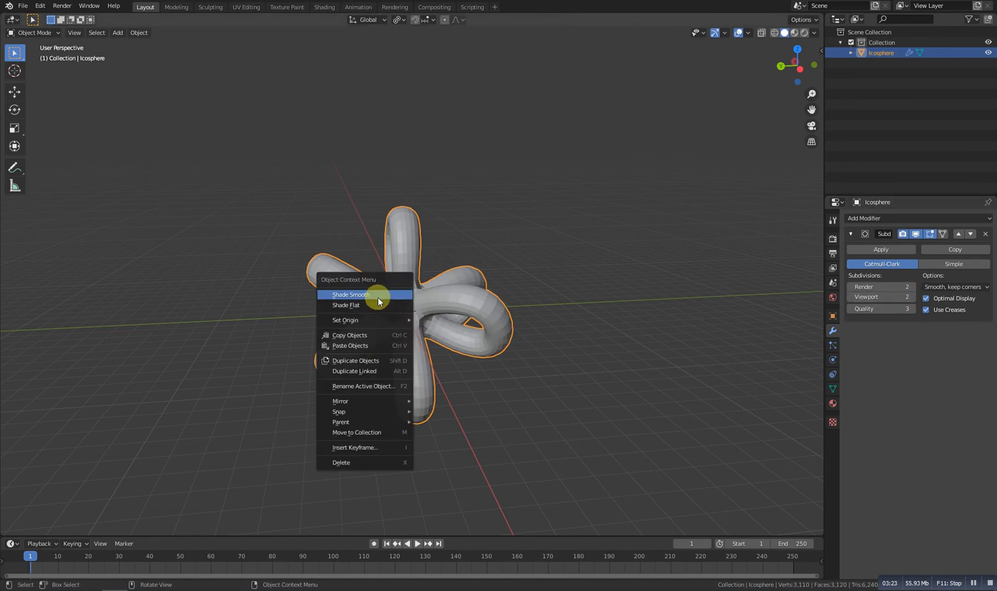
pyautogui.click(351, 295)
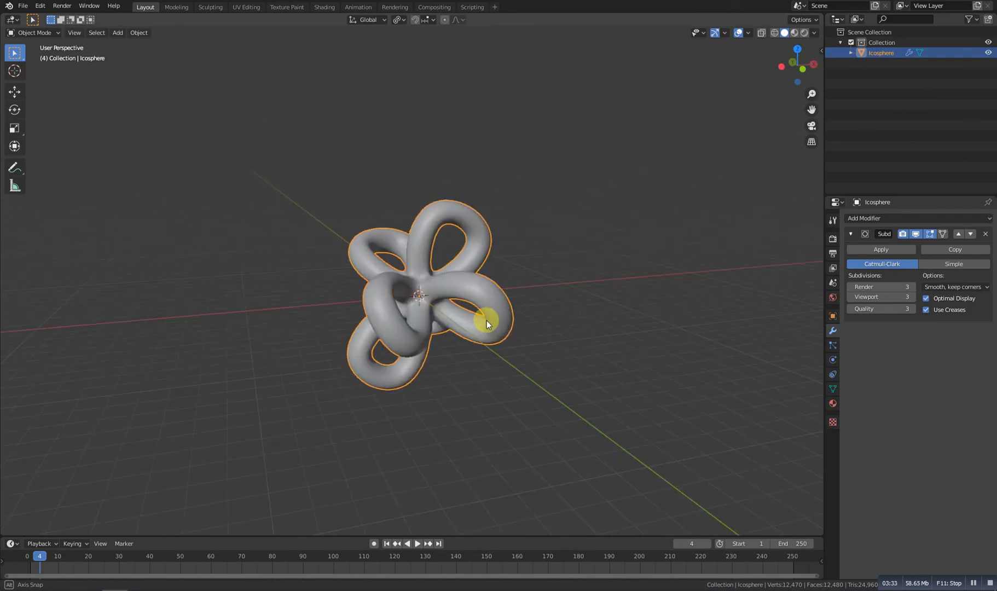
pyautogui.moveTo(484, 319); pyautogui.dragTo(457, 318)
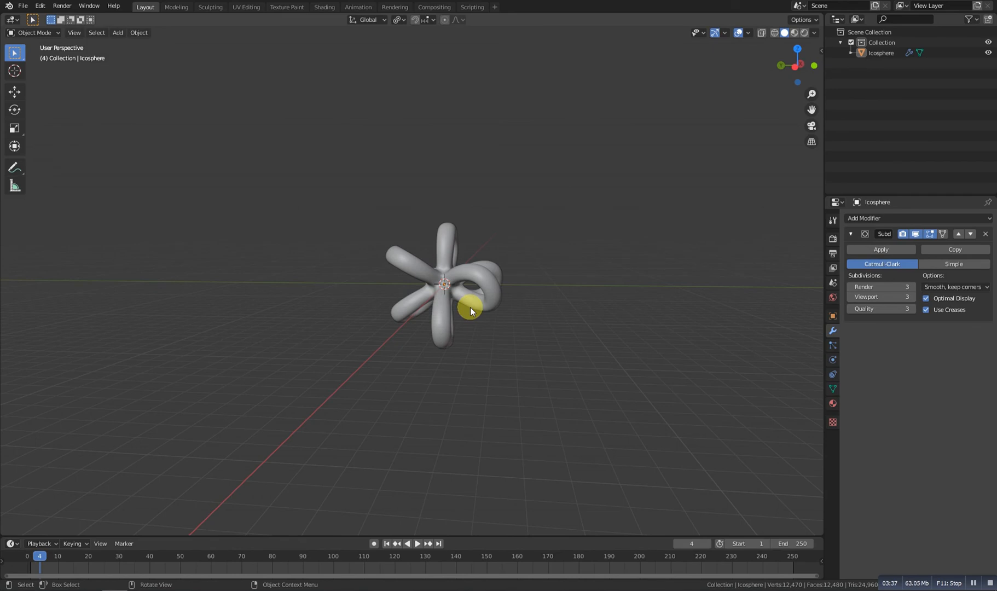
pyautogui.moveTo(516, 322)
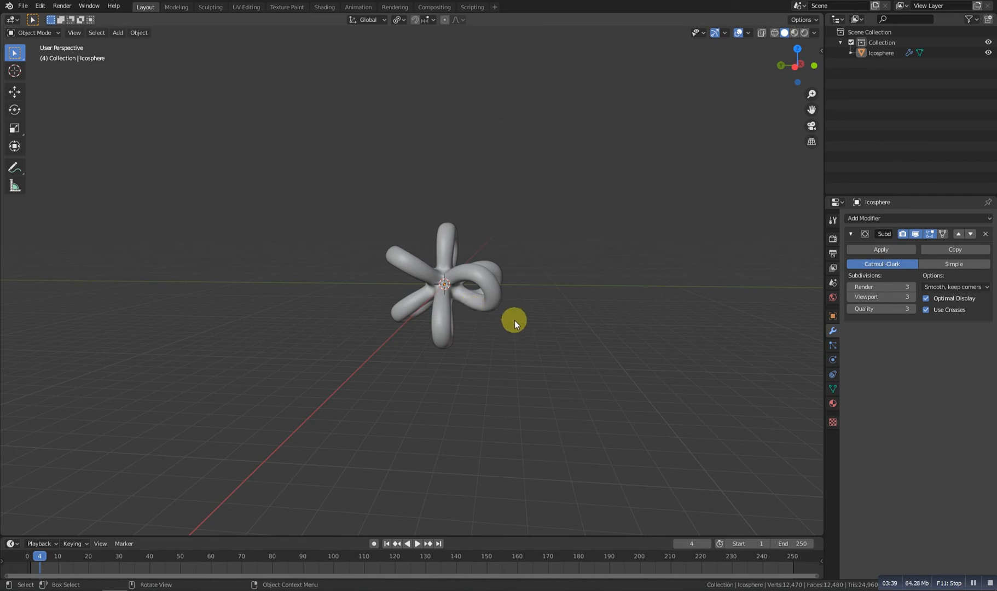
# Show the knot with its gold material in the Shading workspace.
pyautogui.click(324, 6)
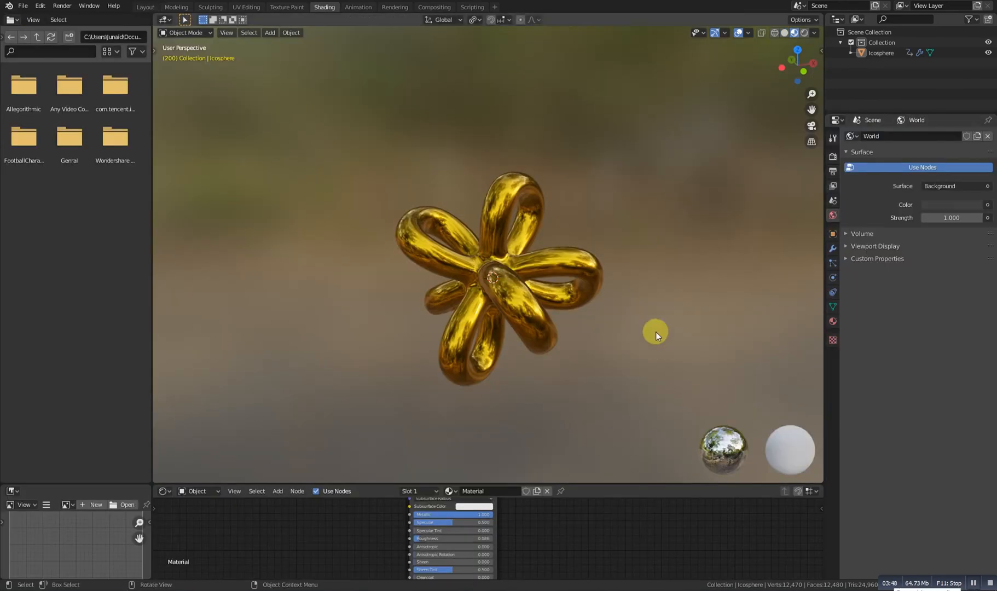